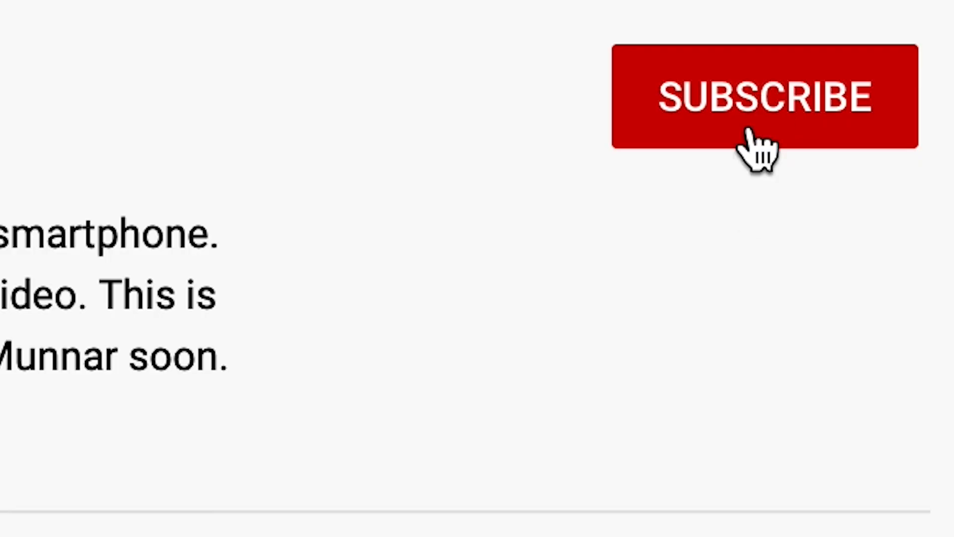
Subscribe to the channel and open its bell notification options menu.
left_click(763, 98)
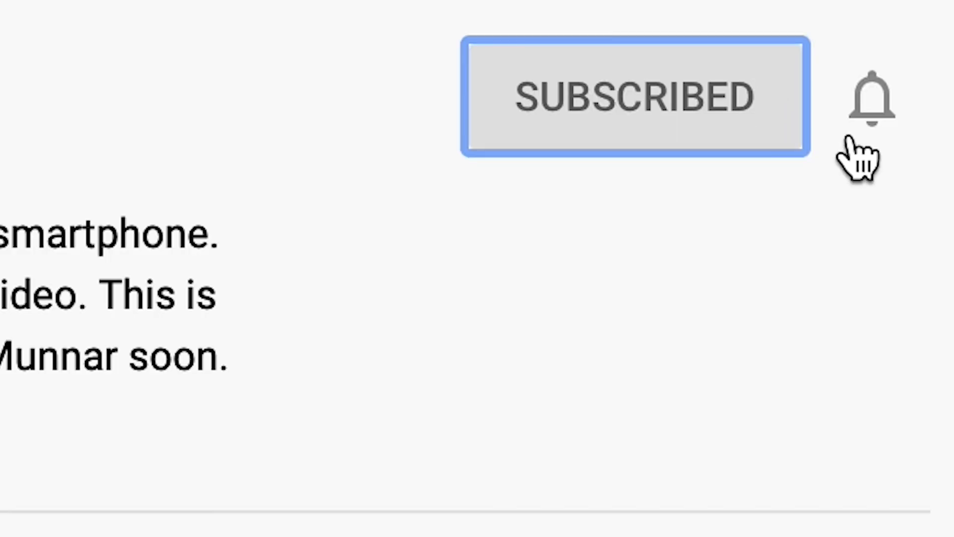
left_click(870, 97)
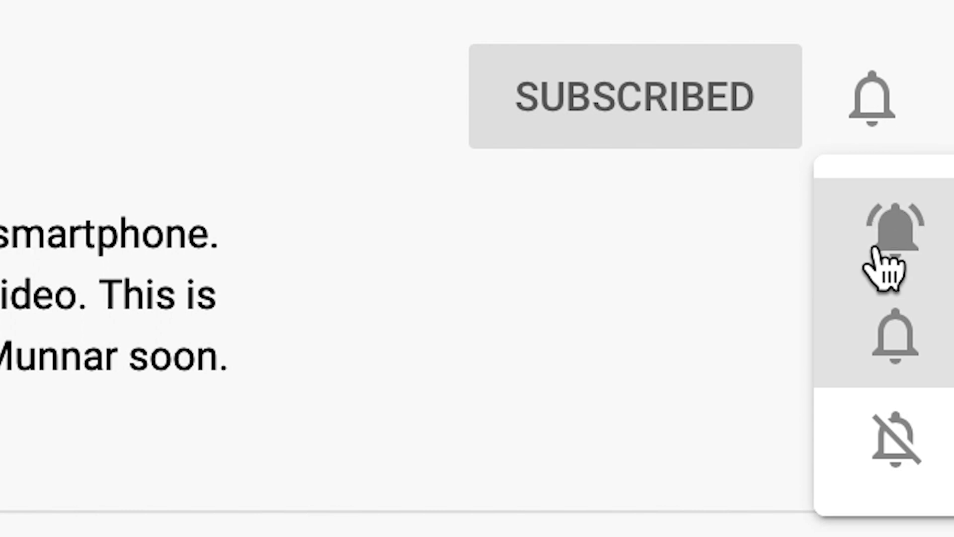